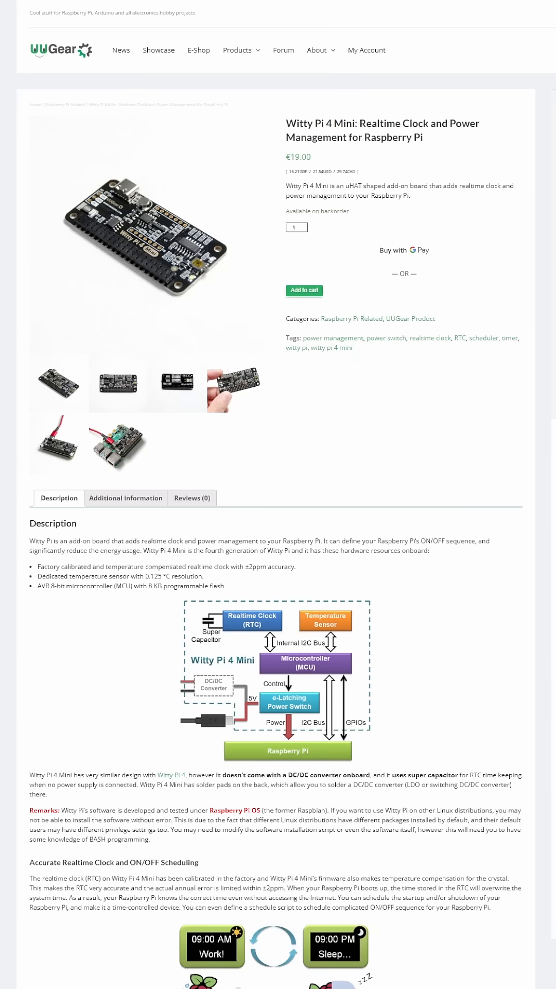
{"action": "scroll", "scroll_direction": "down", "scroll_amount": 3}
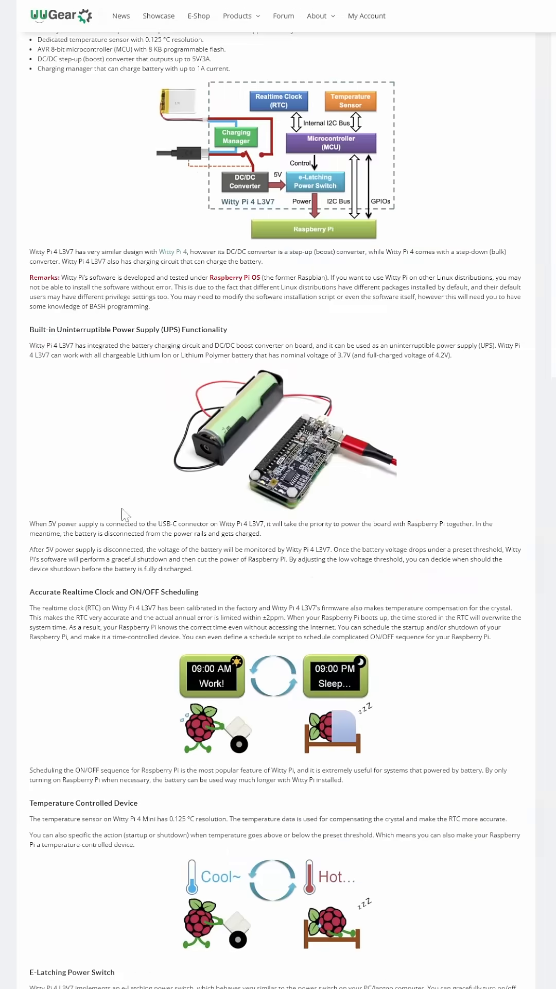
{"action": "scroll", "scroll_direction": "down", "scroll_amount": 3}
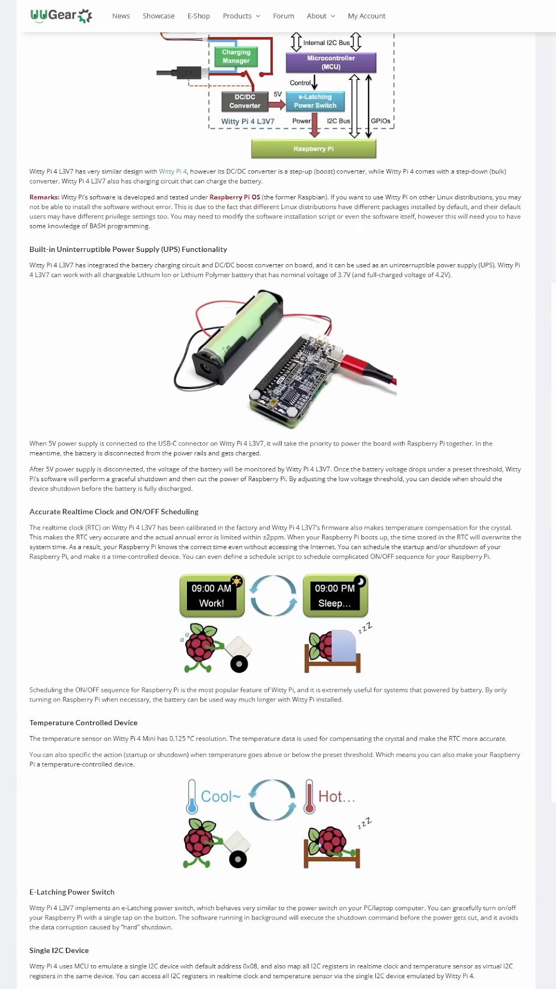
{"action": "scroll", "scroll_direction": "down", "scroll_amount": 3}
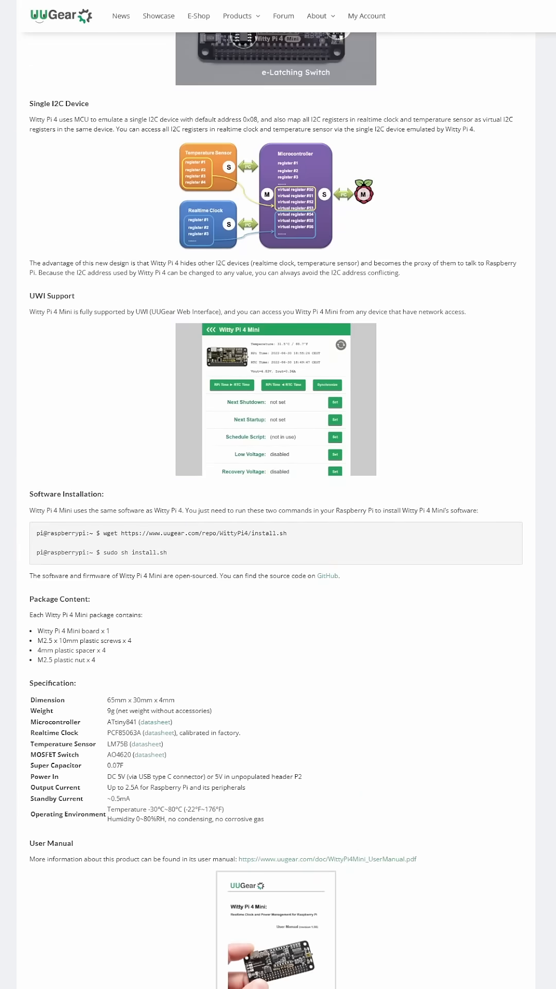
{"action": "scroll", "scroll_direction": "down", "scroll_amount": 3}
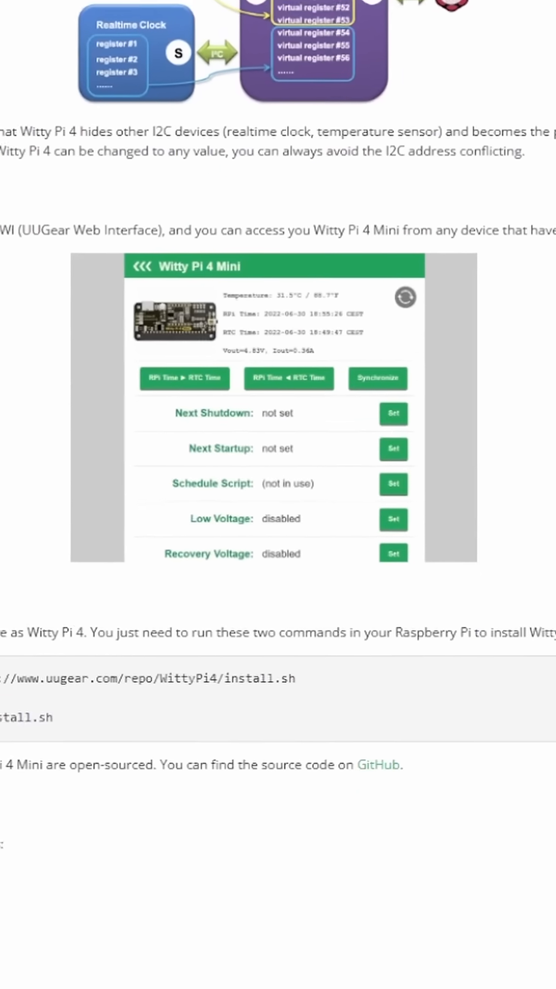